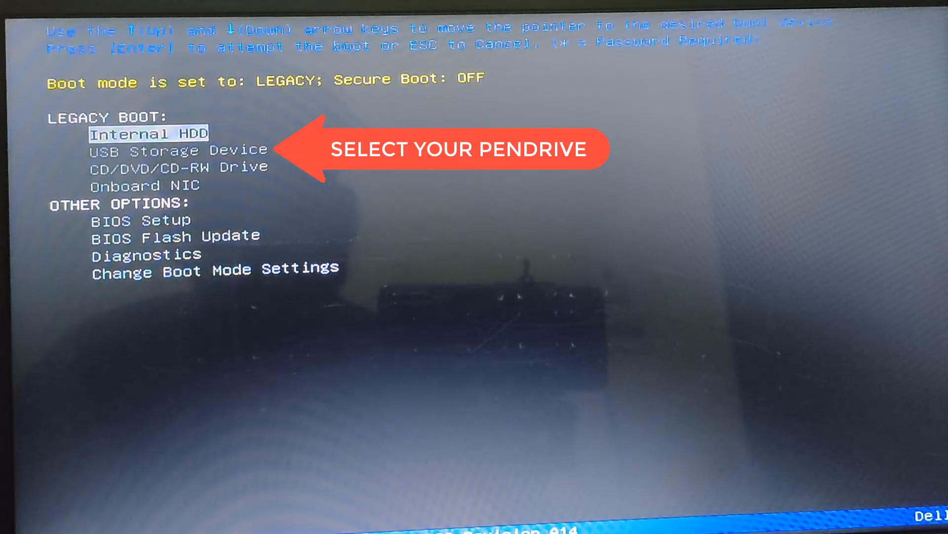
# Step: Highlight USB Storage Device instead of Internal HDD in the Legacy Boot list
pyautogui.press('Down')
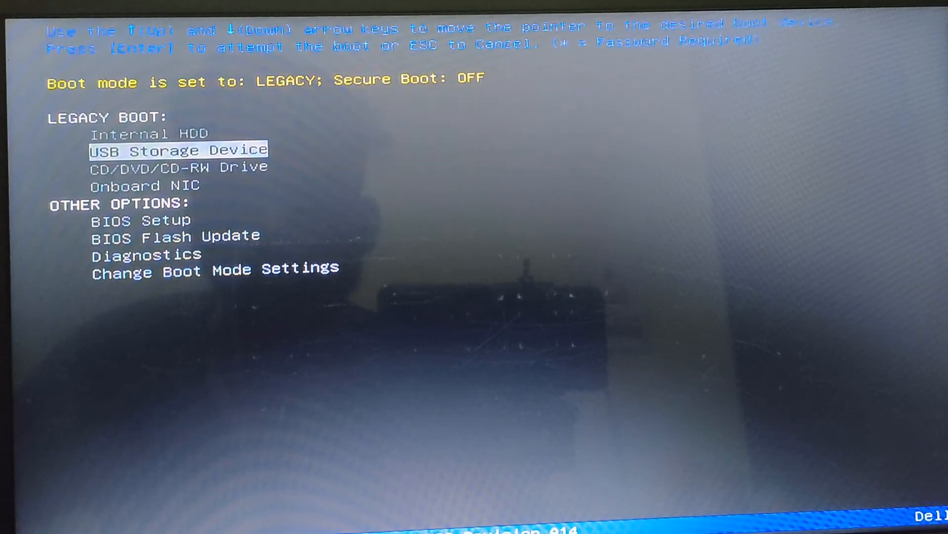